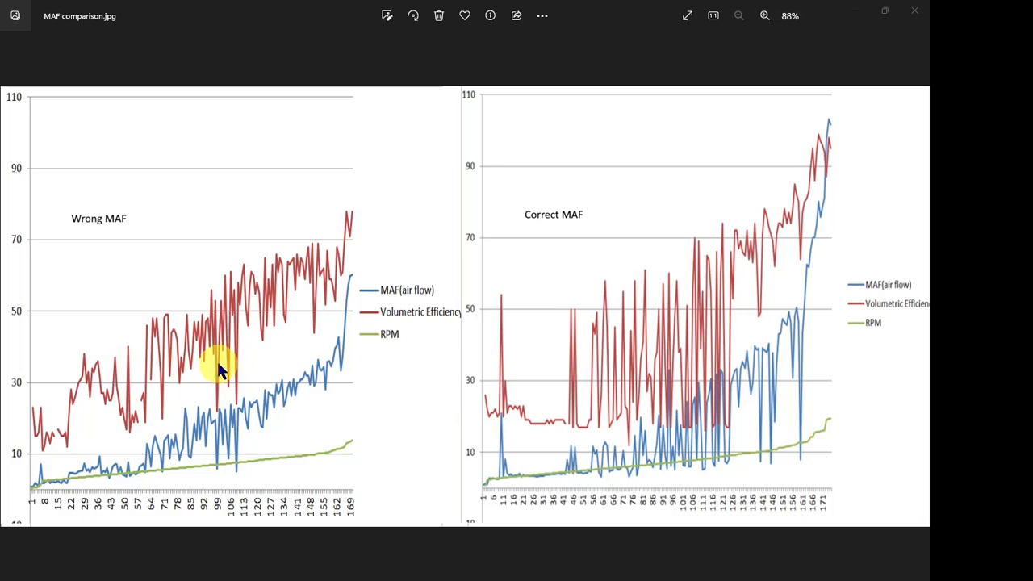
mouse_move(234, 396)
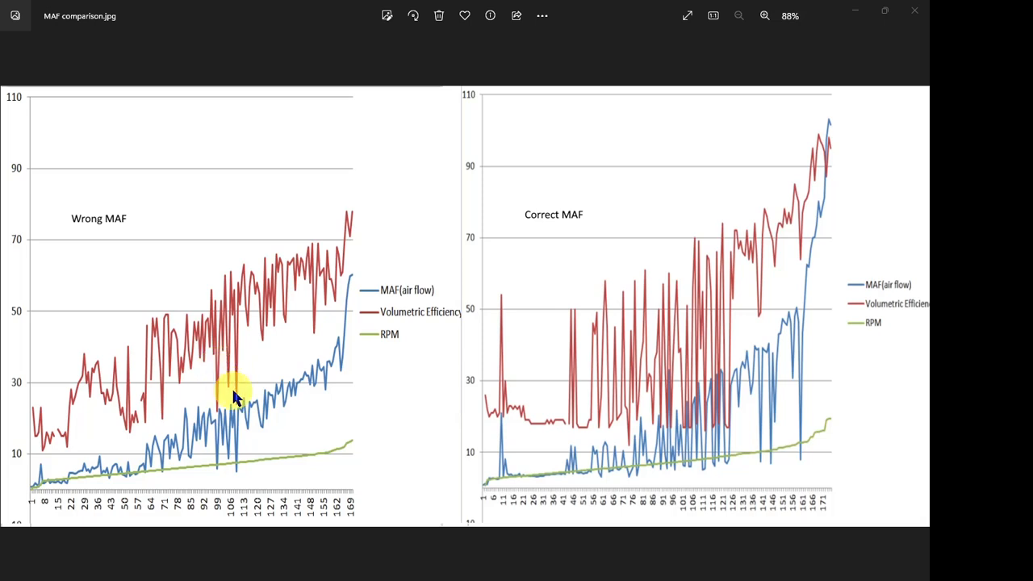
mouse_move(305, 432)
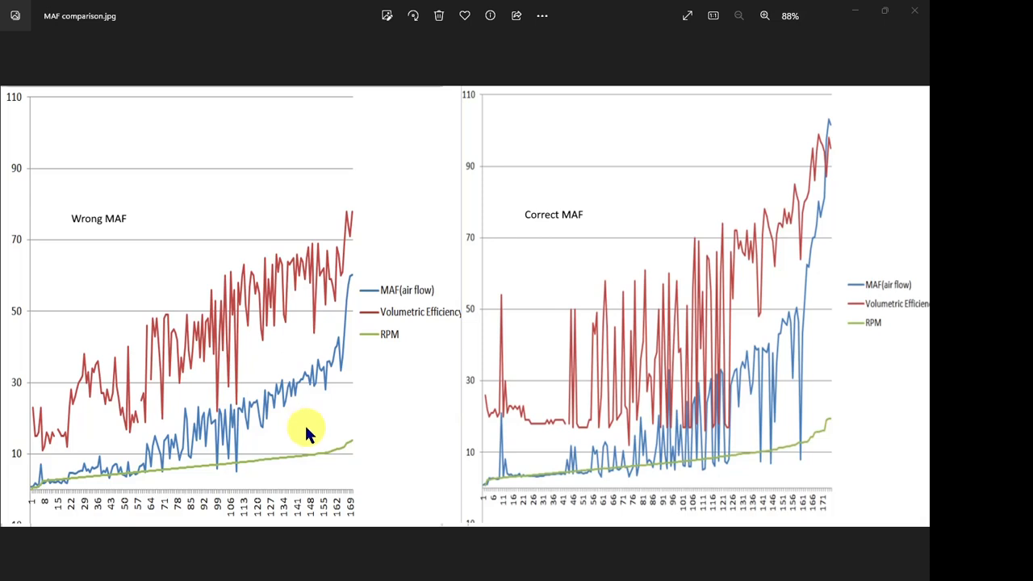
mouse_move(345, 381)
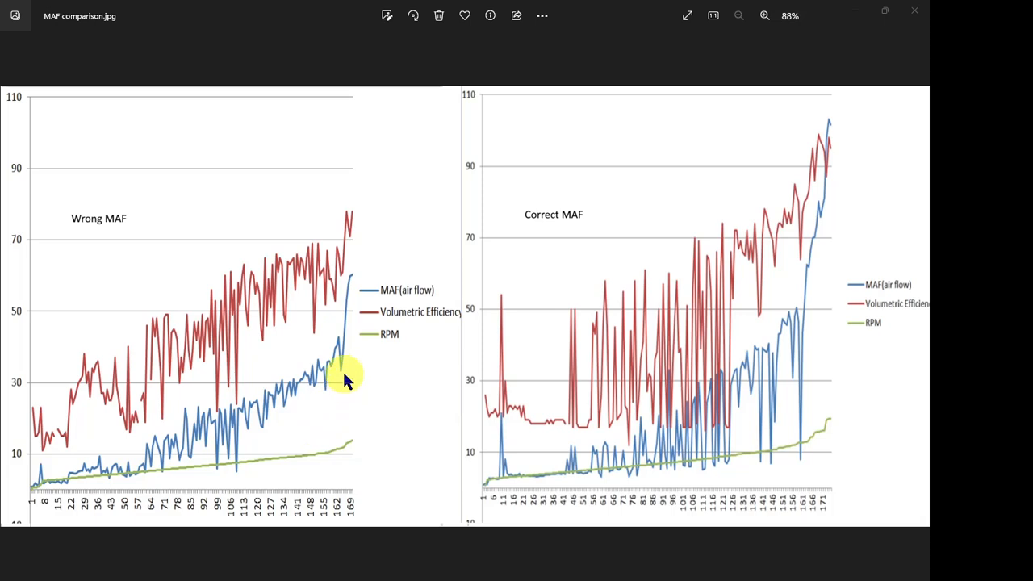
mouse_move(347, 275)
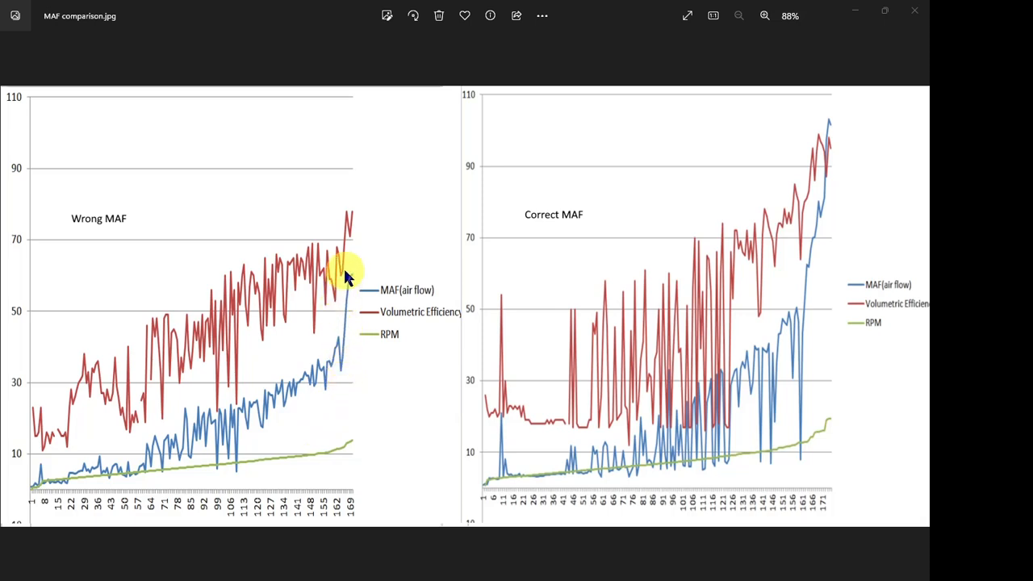
mouse_move(355, 202)
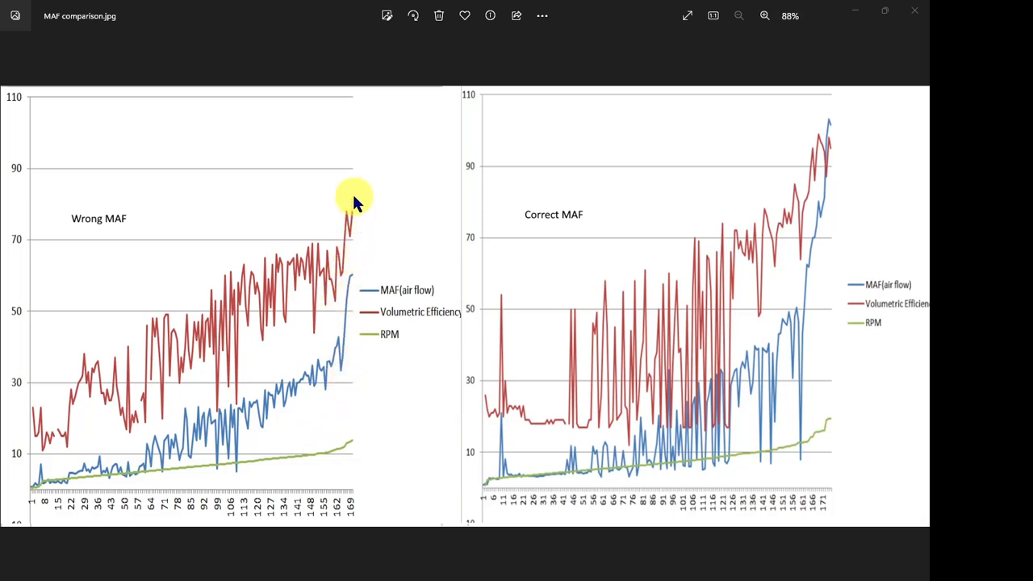
mouse_move(355, 217)
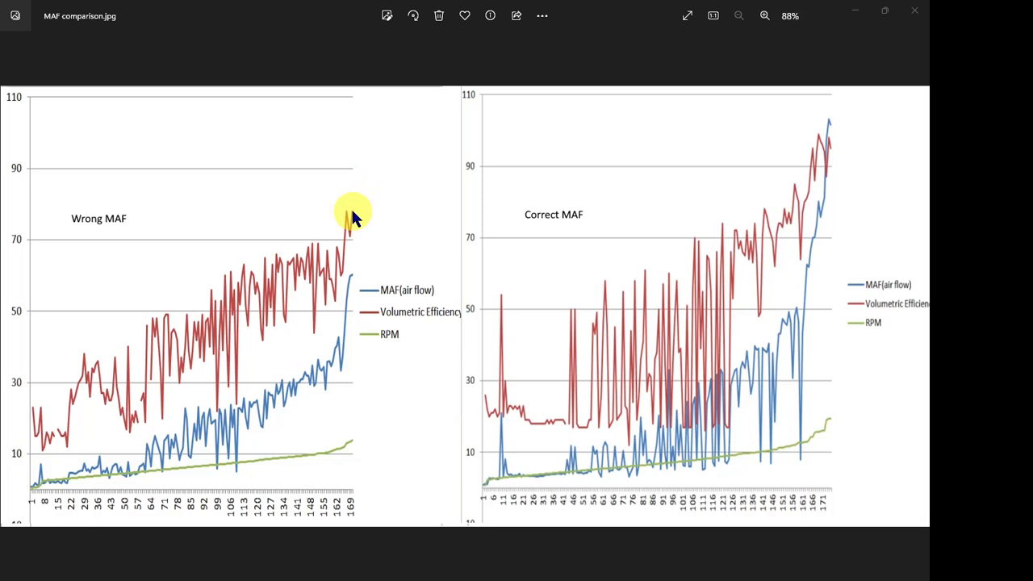
mouse_move(358, 285)
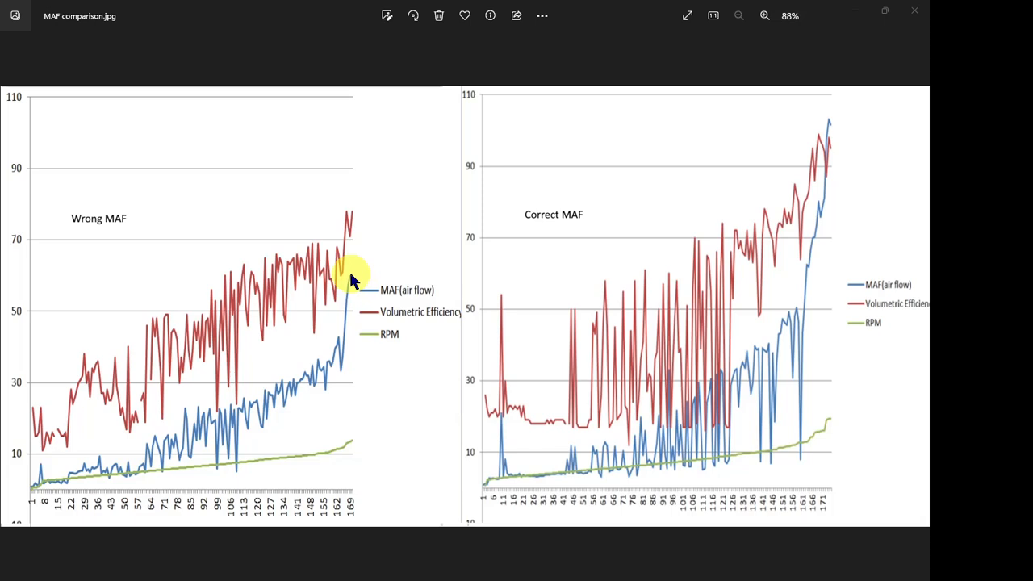
mouse_move(506, 287)
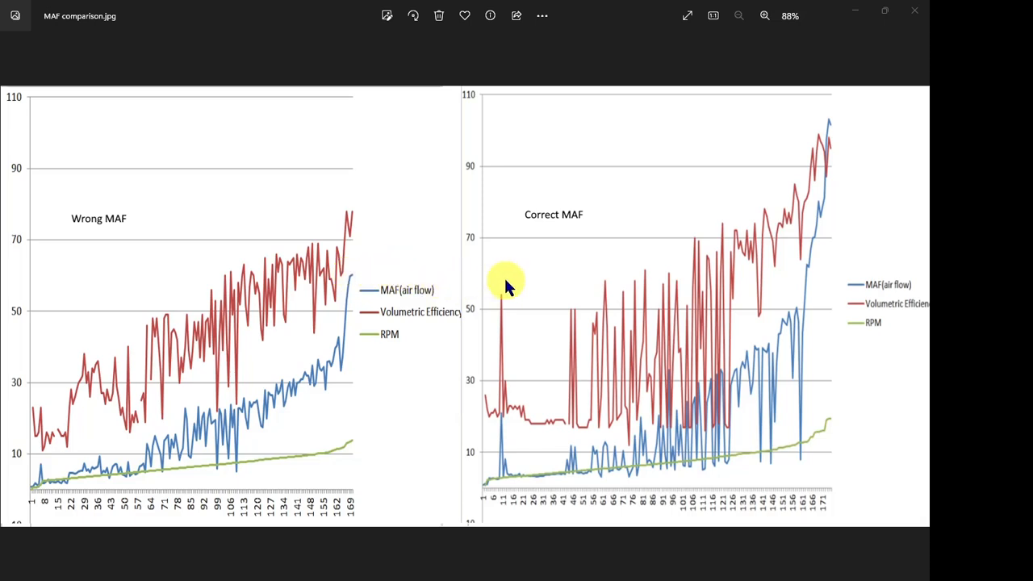
mouse_move(557, 255)
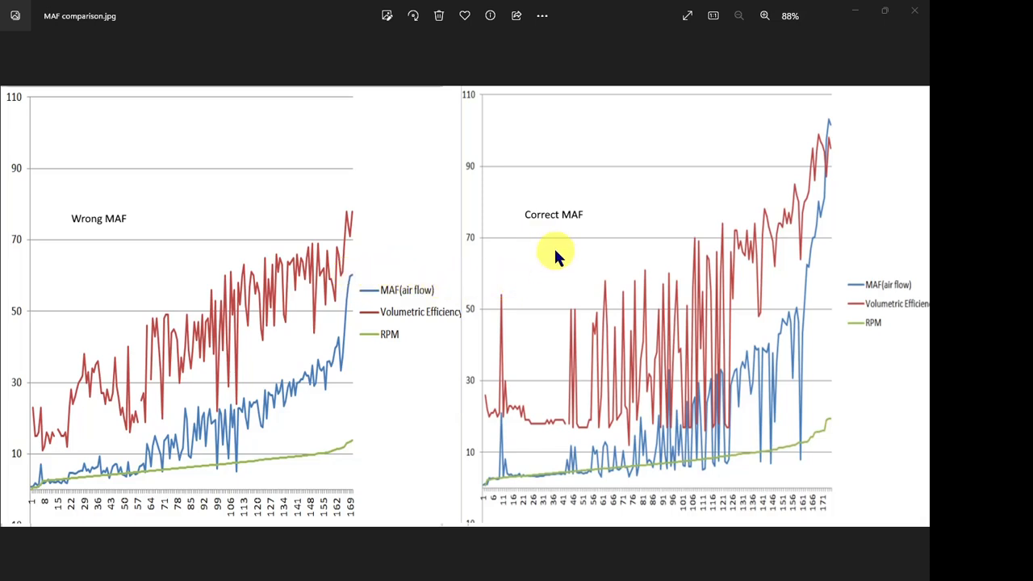
mouse_move(617, 245)
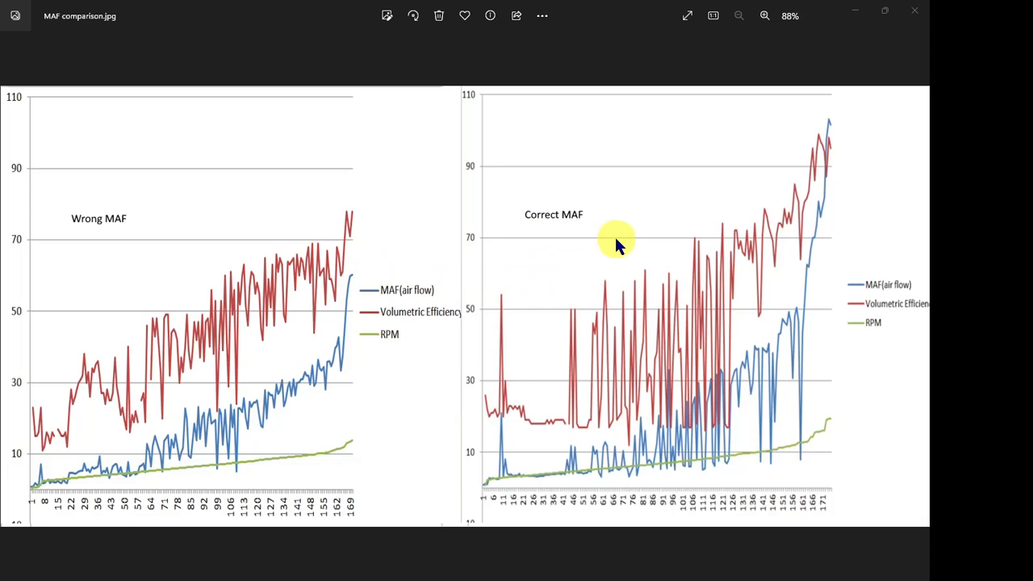
mouse_move(836, 152)
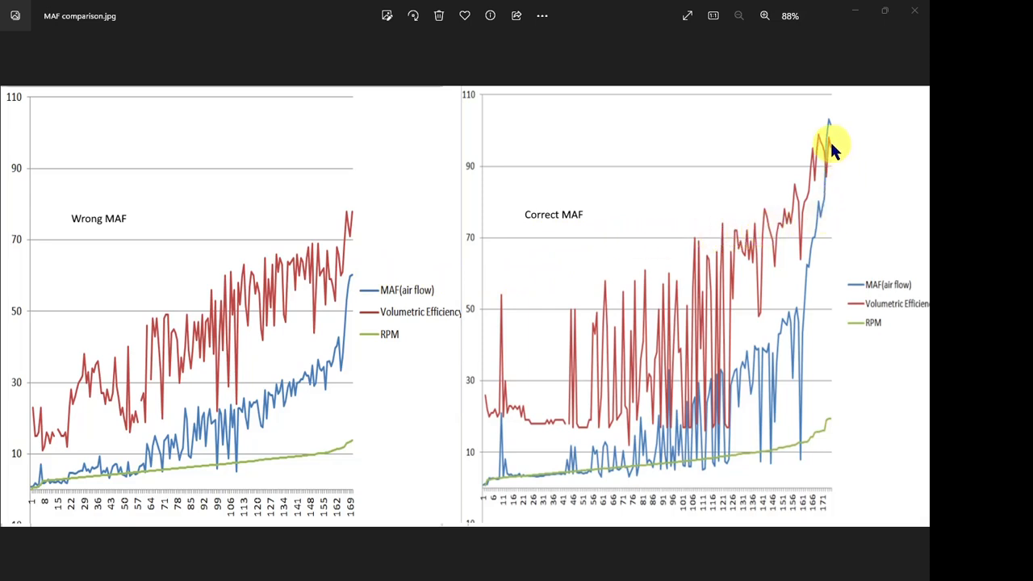
mouse_move(820, 138)
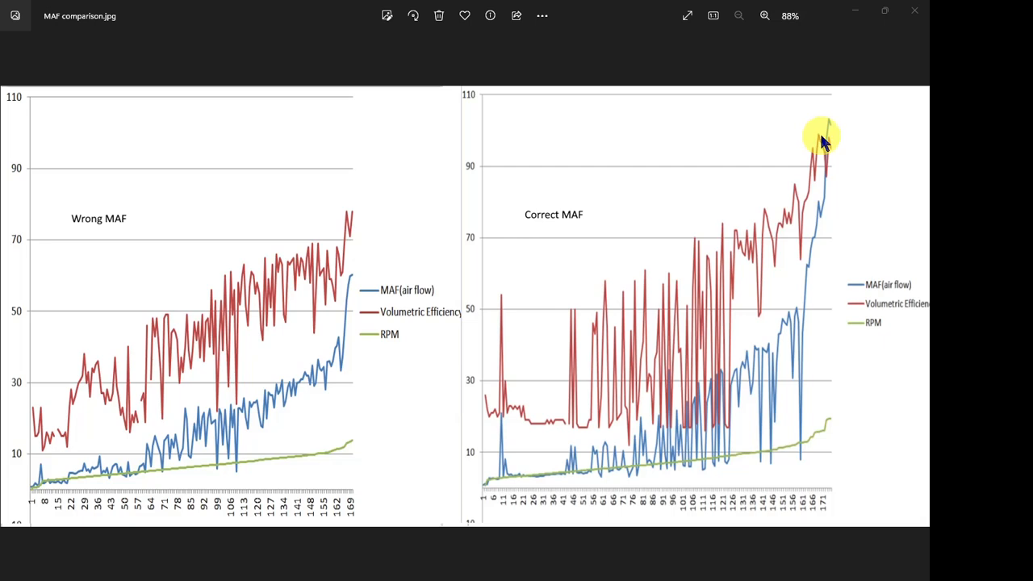
mouse_move(826, 142)
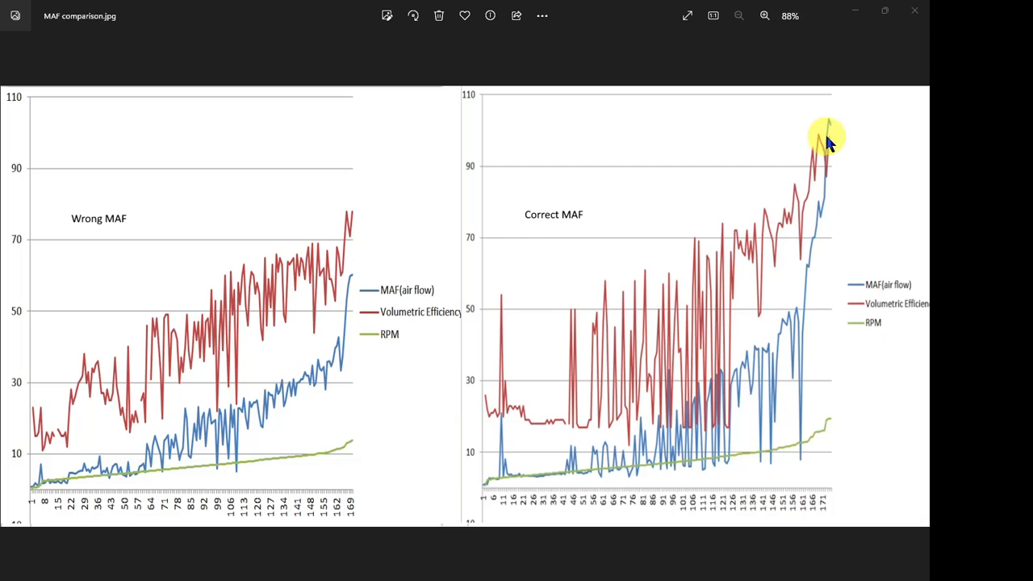
mouse_move(831, 128)
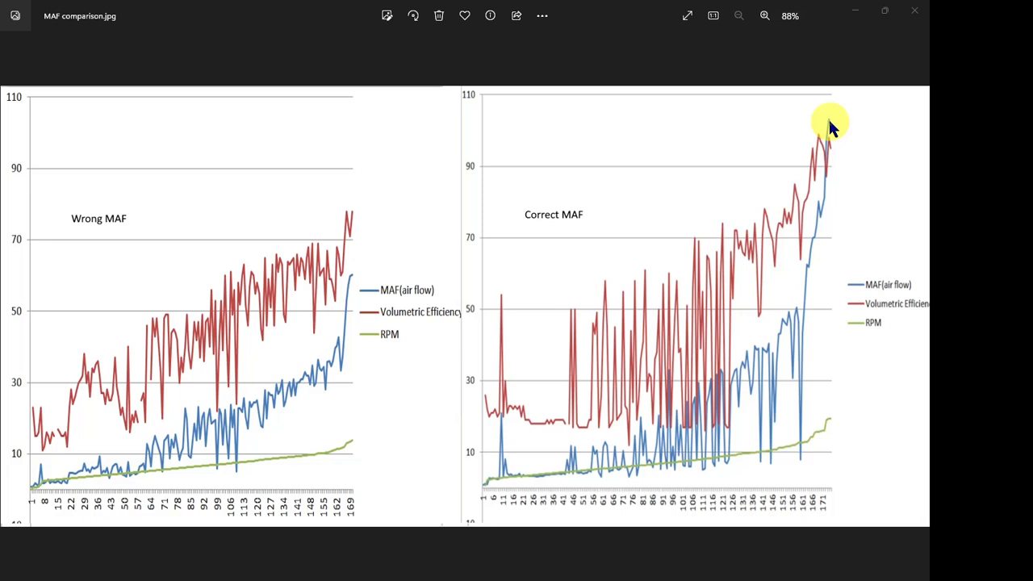
mouse_move(831, 142)
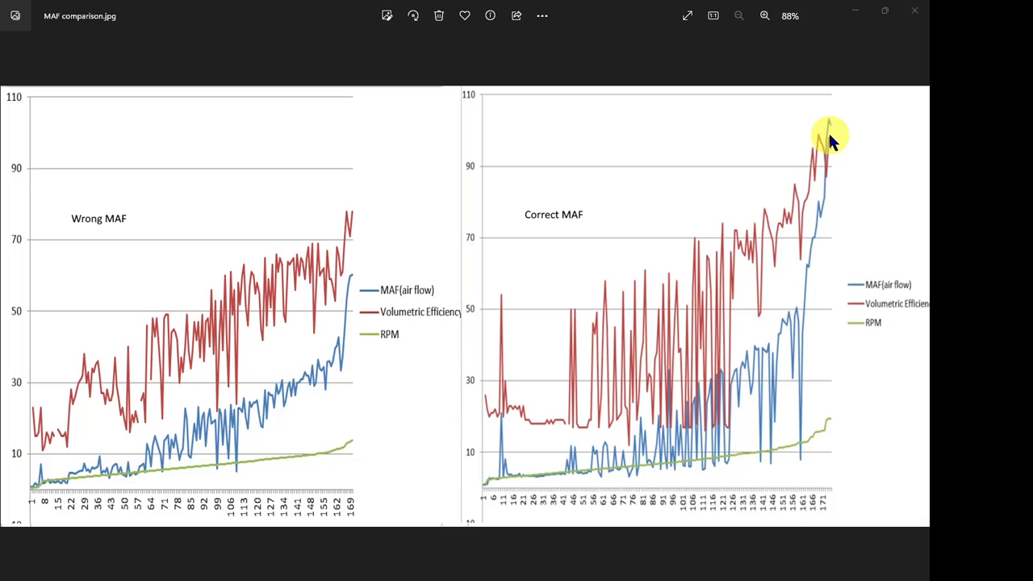
mouse_move(734, 379)
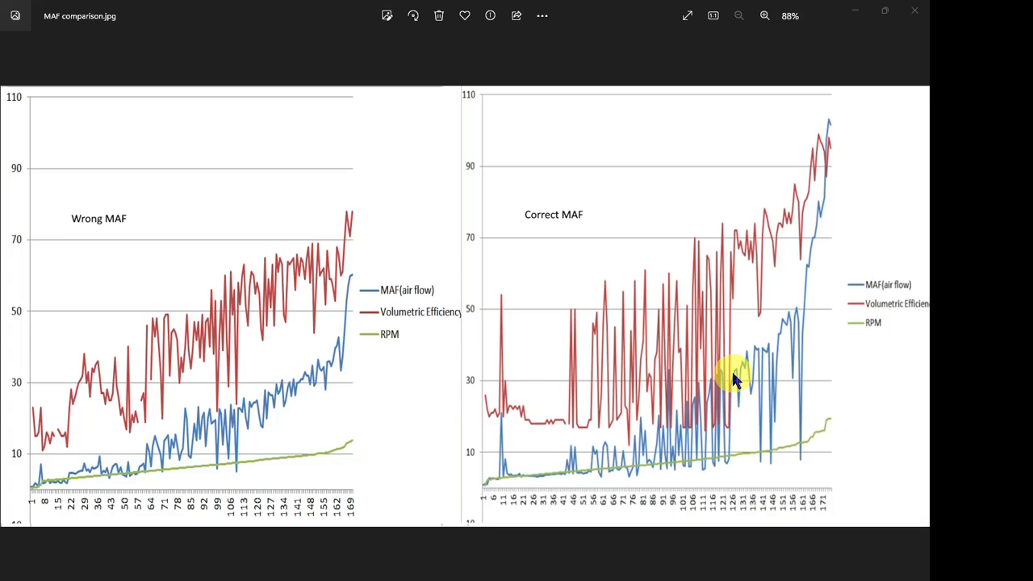
mouse_move(359, 284)
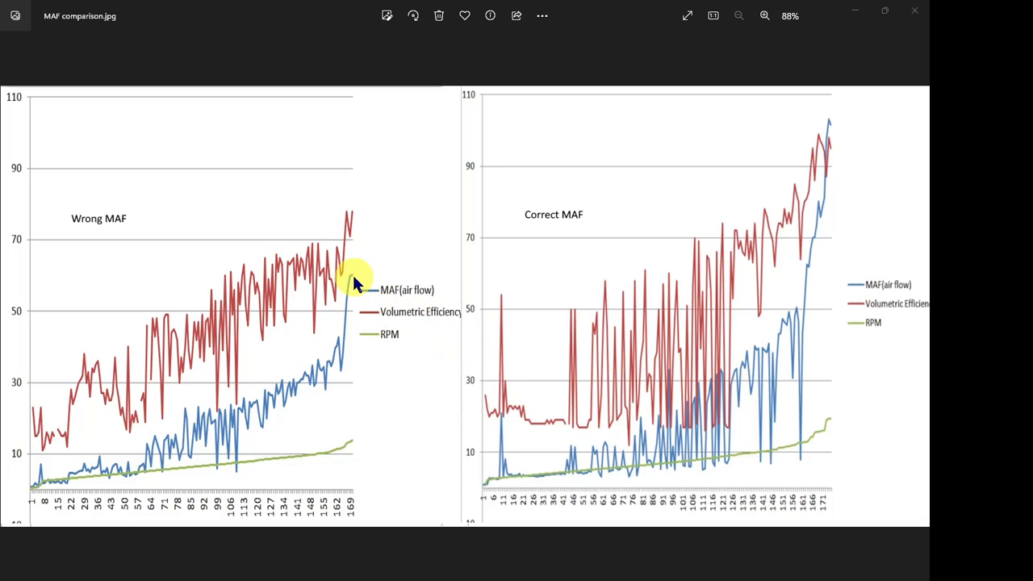
mouse_move(362, 331)
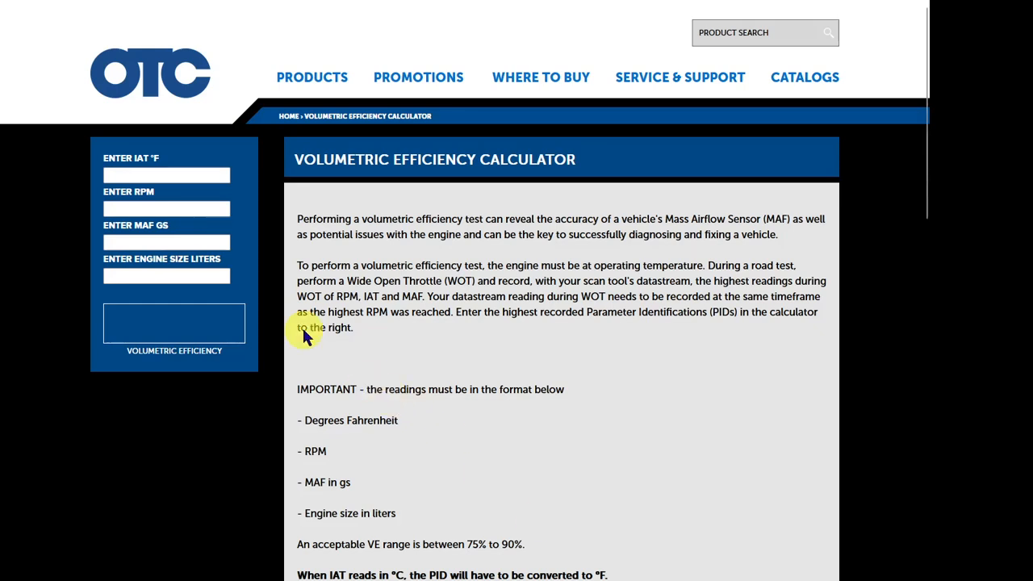
Enter intake air temperature 78 °F and 4800 RPM into the calculator
left_click(167, 174)
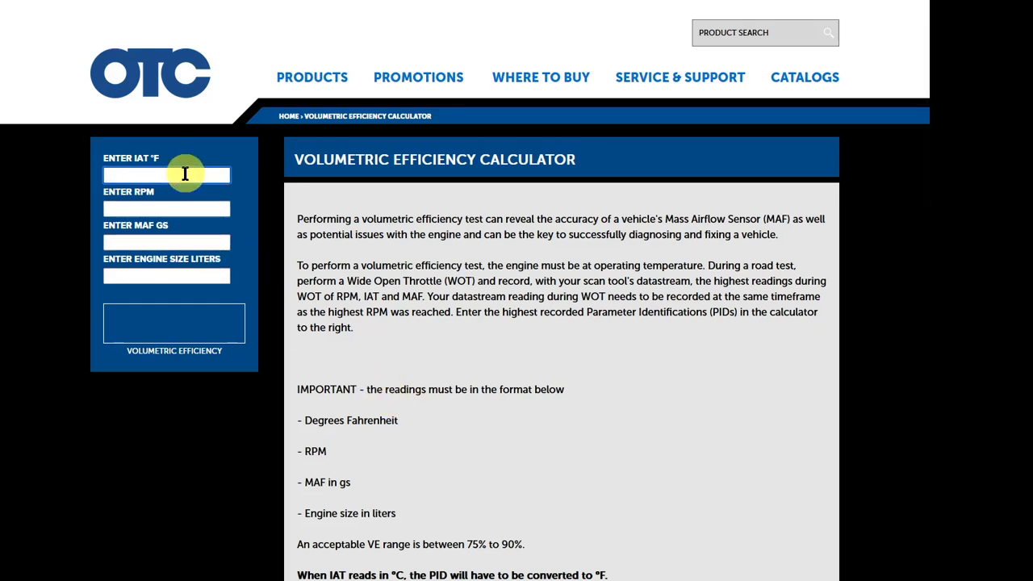
type("78")
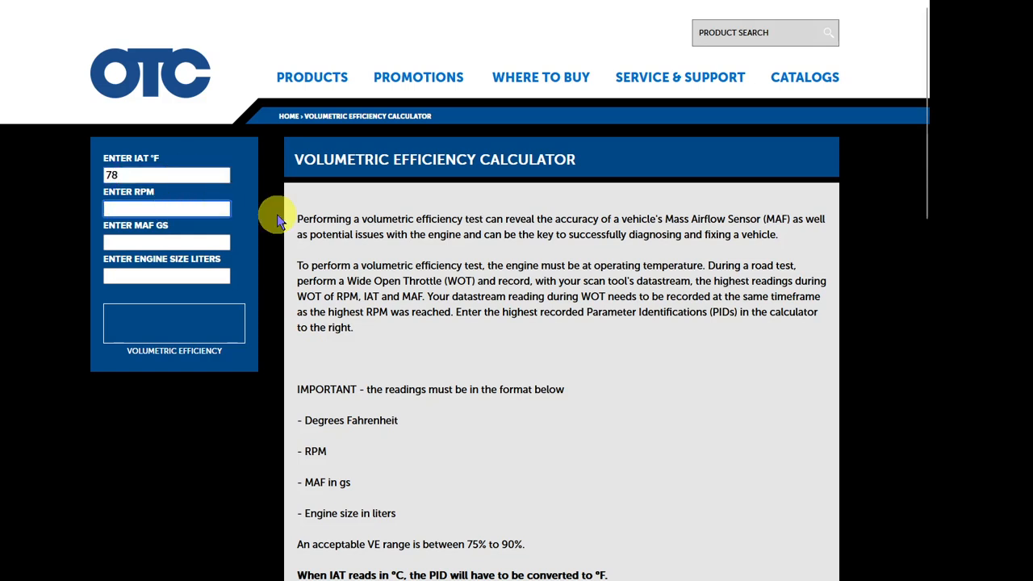
type("4800")
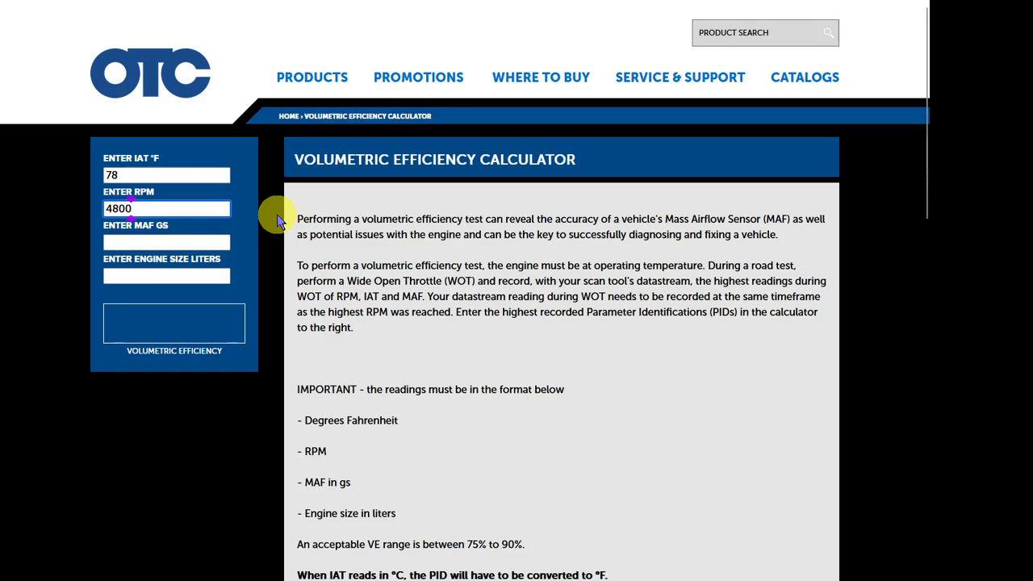
Enter the MAF reading of 104 g/s and begin the engine size value
left_click(166, 242)
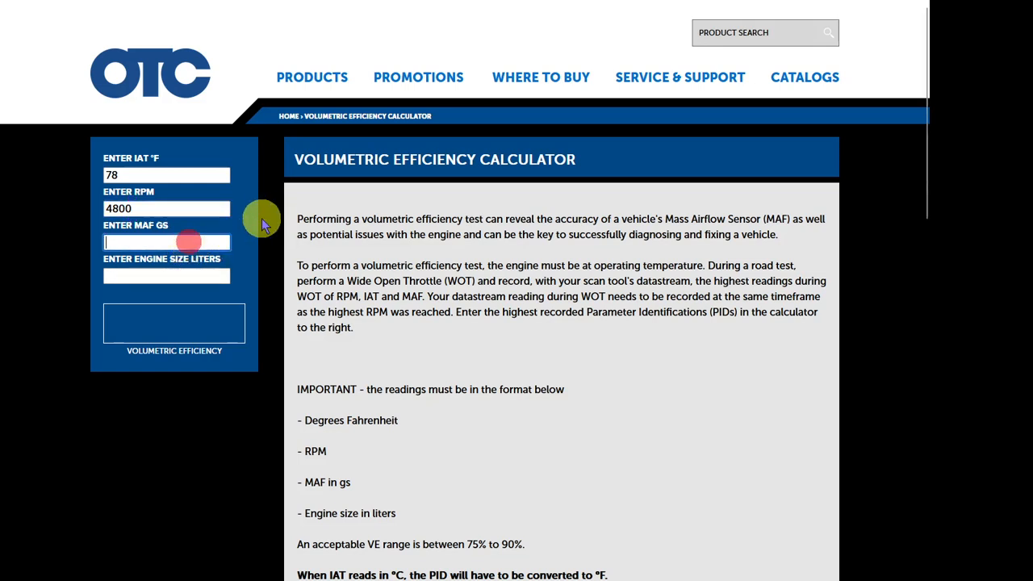
type("104")
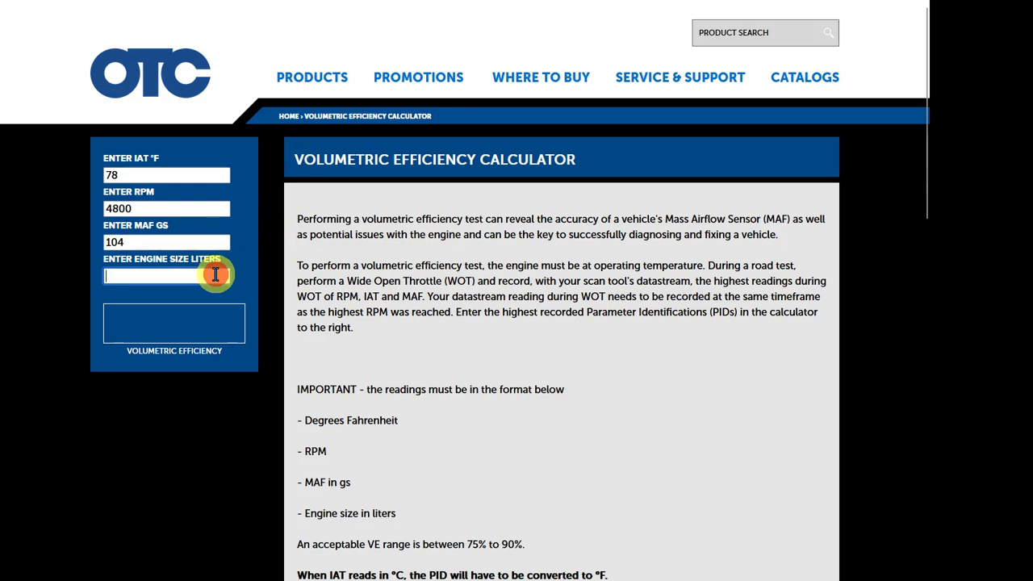
type("2")
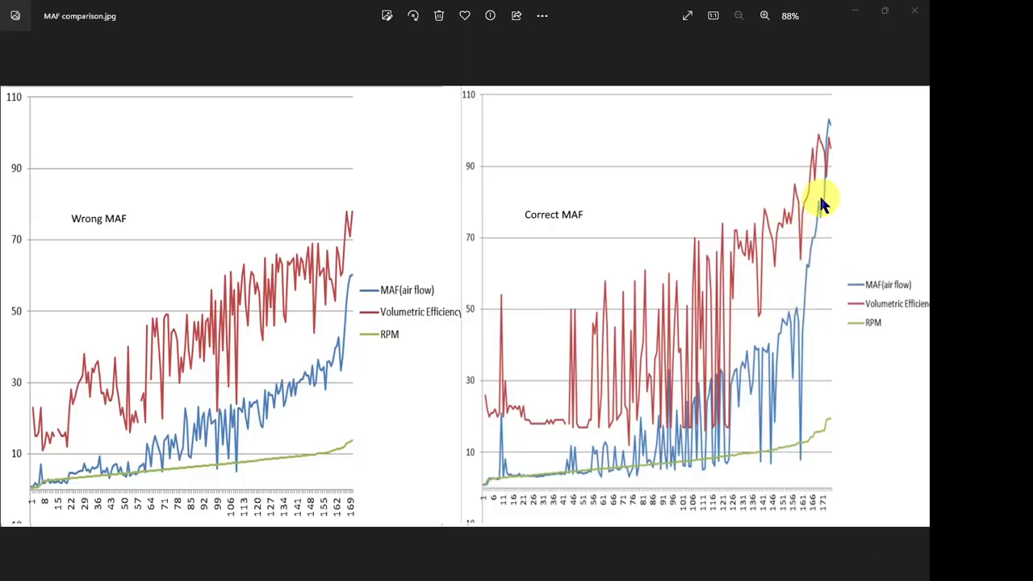
mouse_move(831, 126)
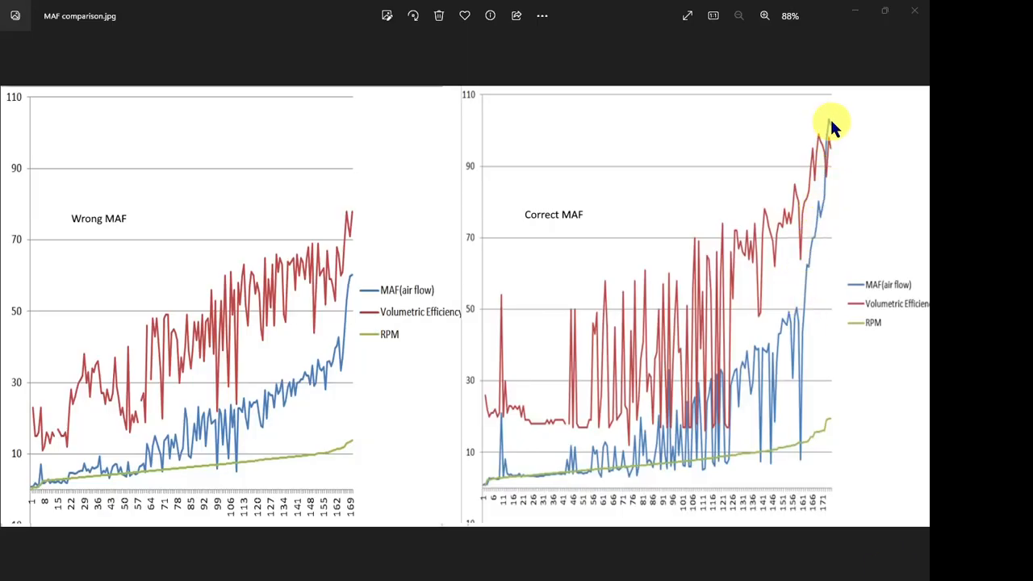
mouse_move(826, 122)
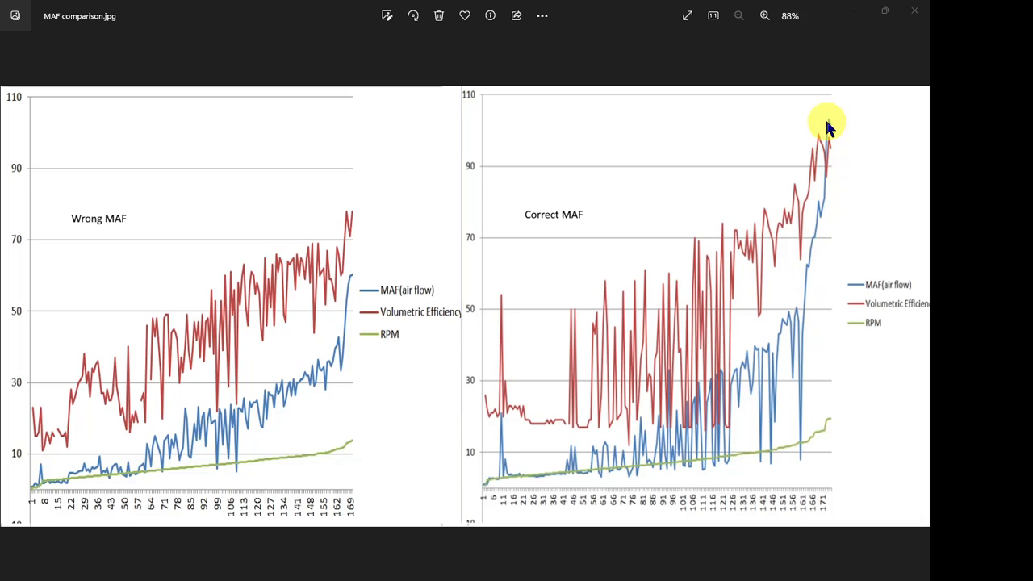